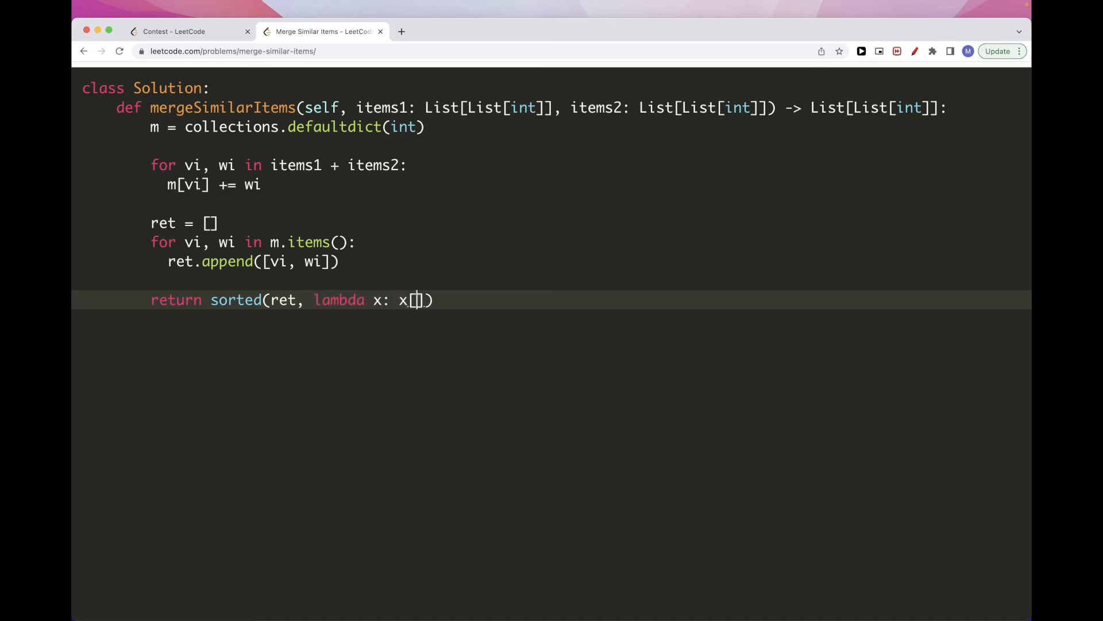
- Run the Merge Similar Items solution on the example tests, getting a runtime error on sorted
{"action": "left_click", "coordinate": [927, 606]}
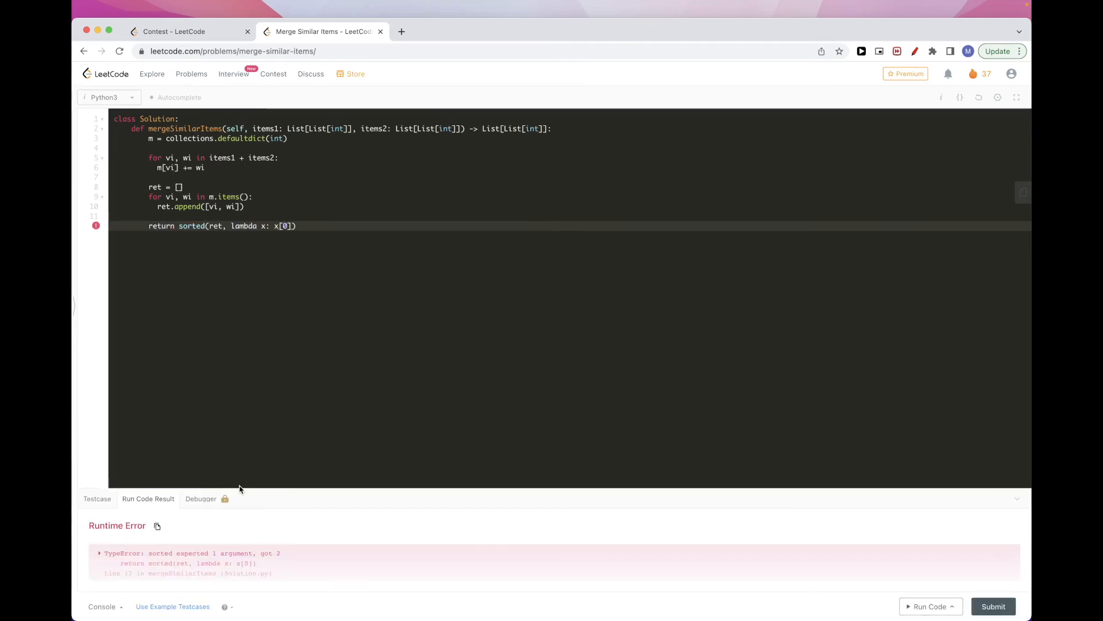